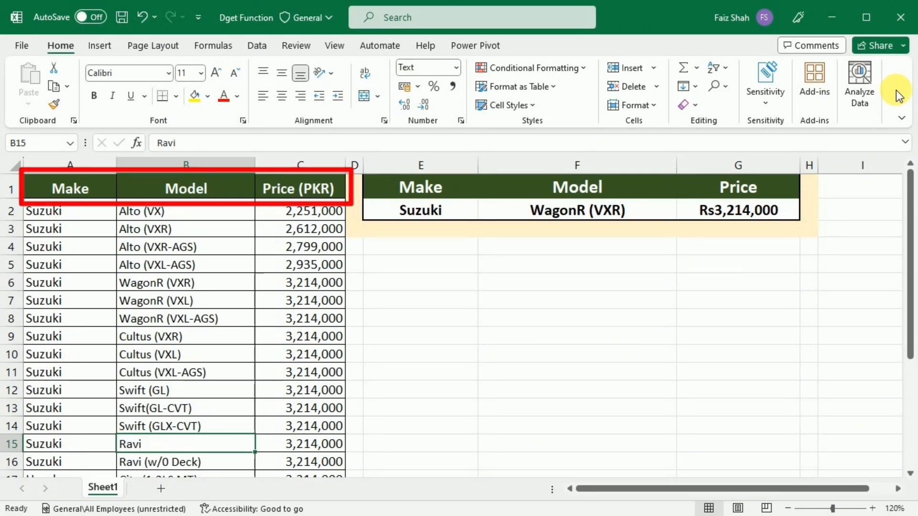
Clear the example Make, Model and Price values in E2:G2 beside the vehicle table.
click(185, 189)
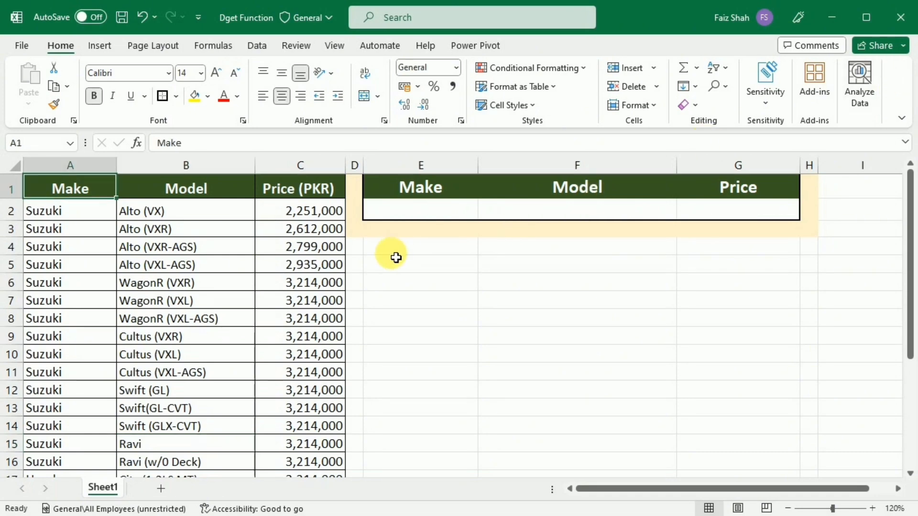
scroll(down, 3)
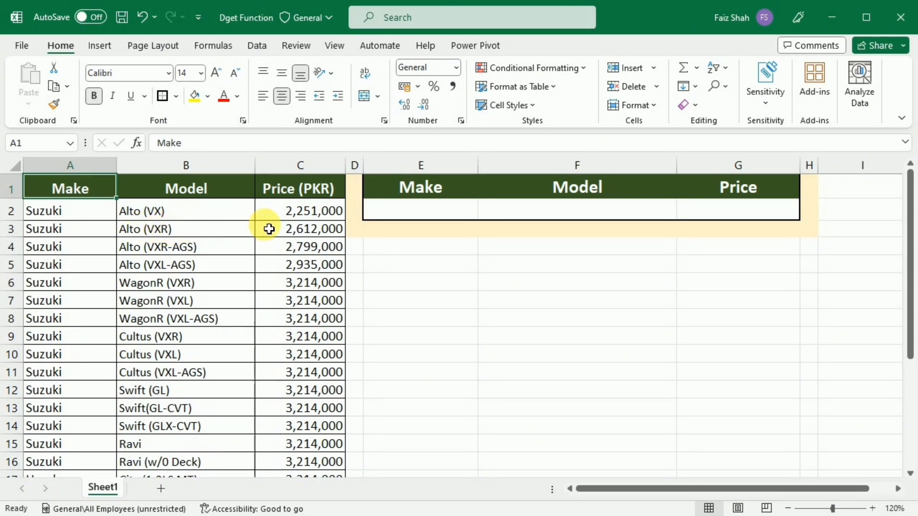
scroll(down, 3)
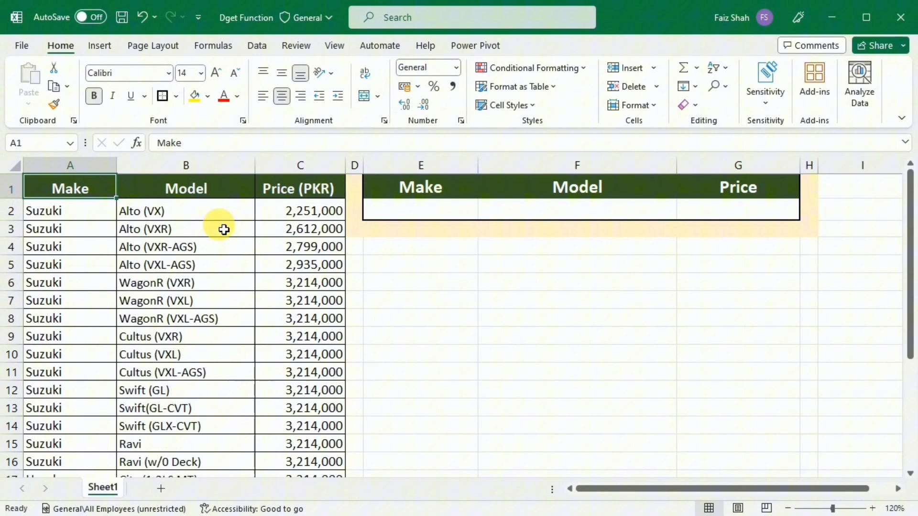
scroll(down, 3)
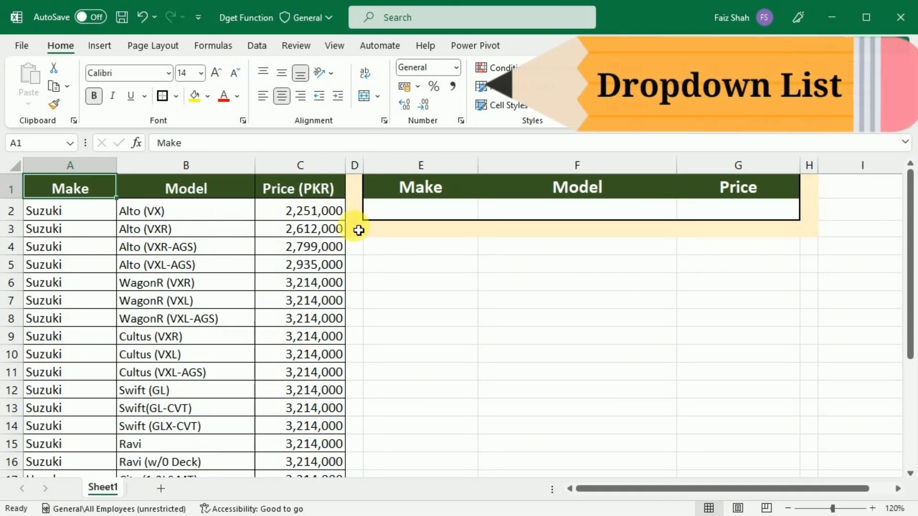
mouse_move(228, 283)
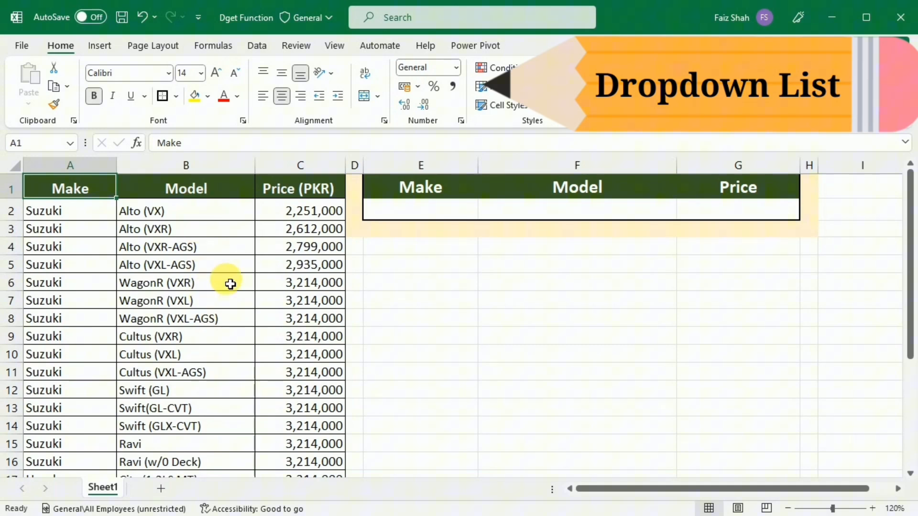
Add list validation to F2 sourced from the model names in $B$2:$B$26.
click(532, 210)
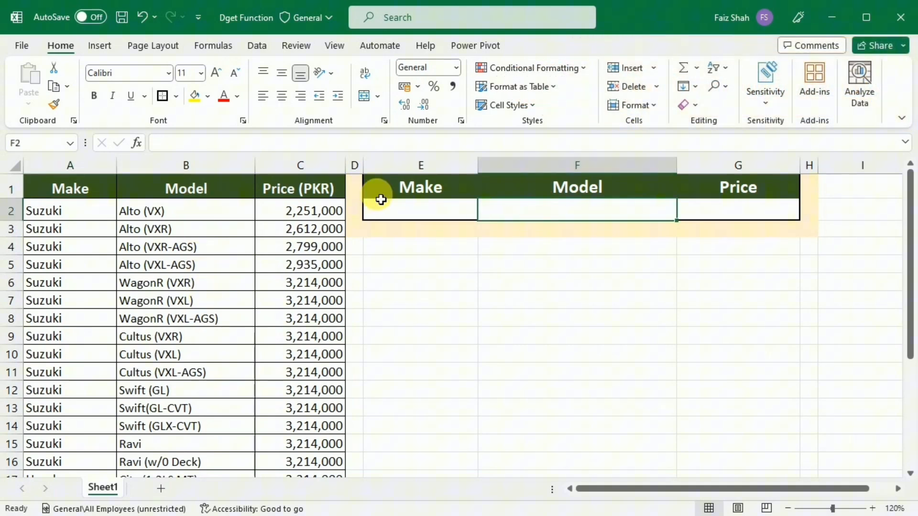
mouse_move(256, 45)
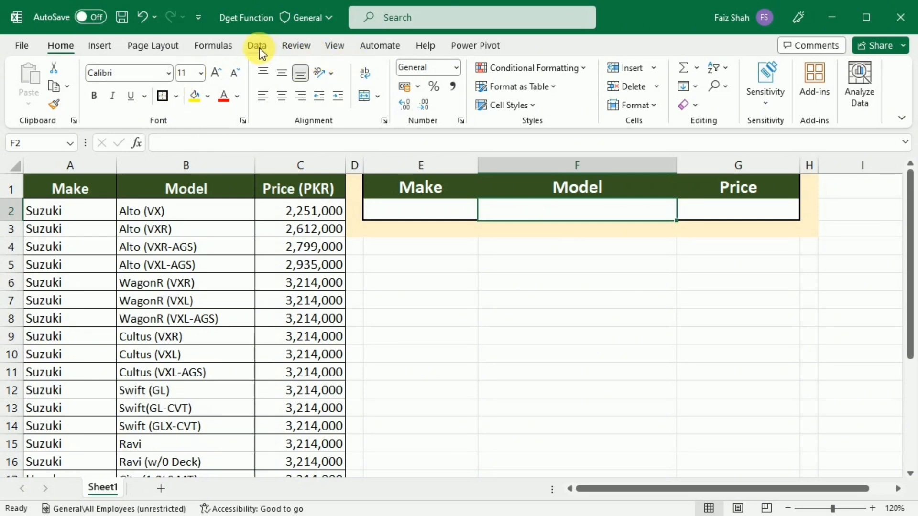
click(258, 46)
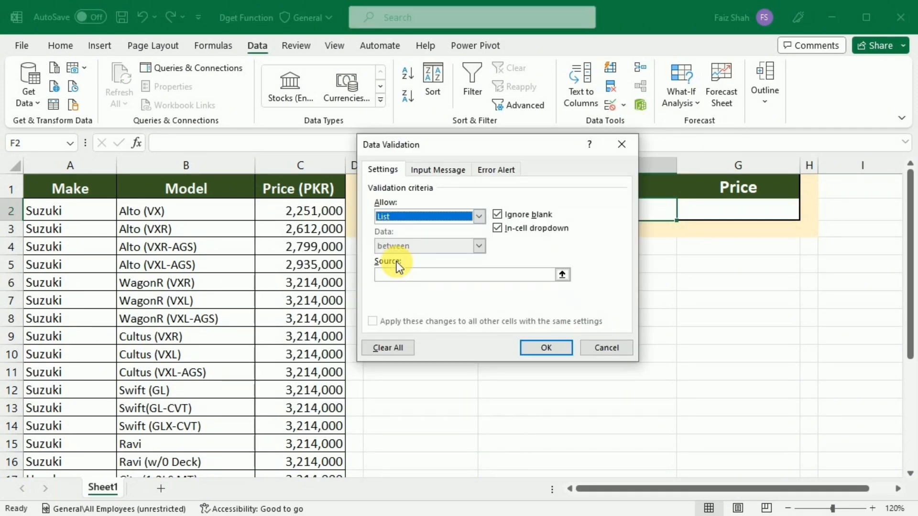
click(462, 275)
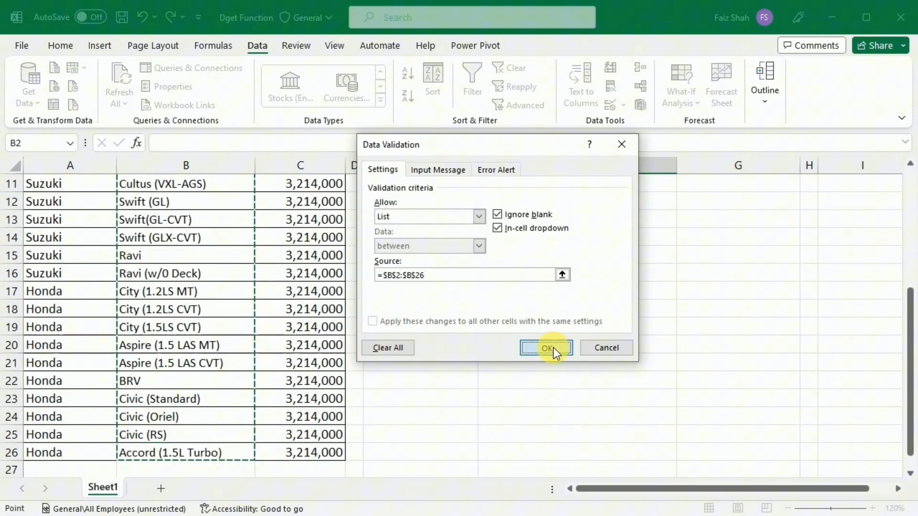
click(545, 347)
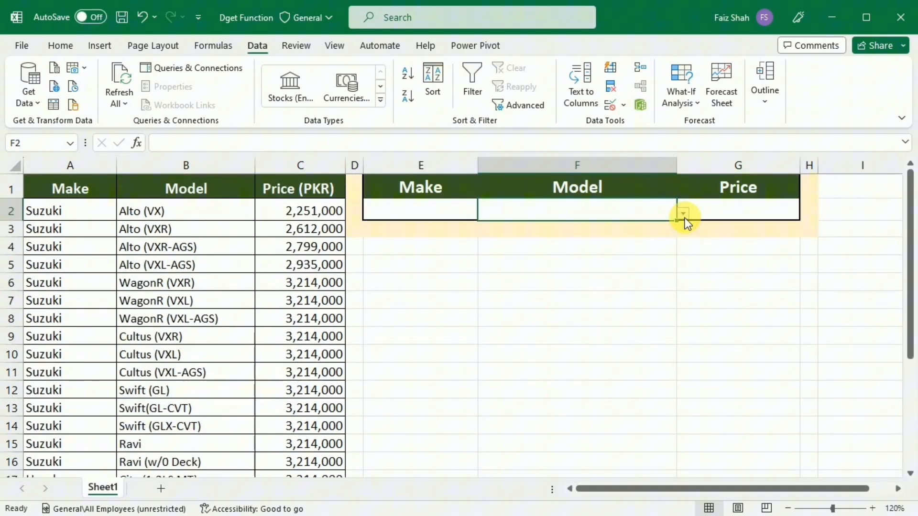
click(682, 212)
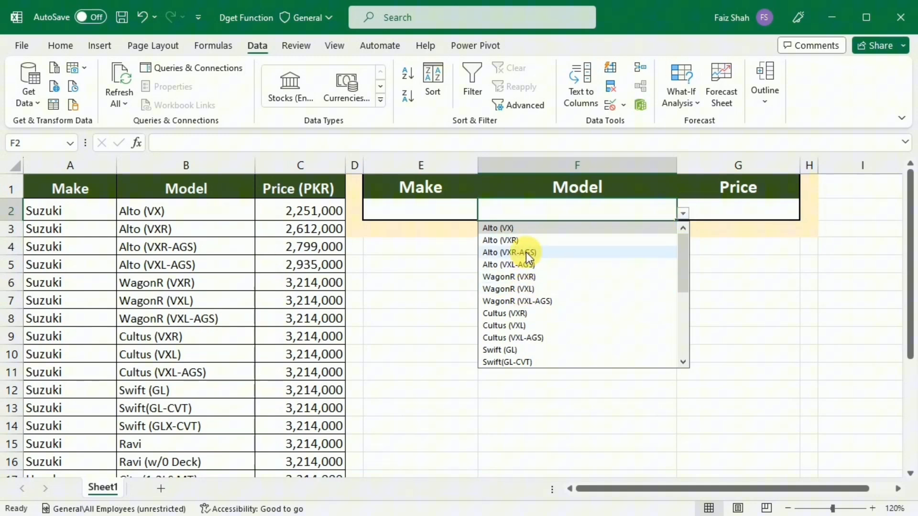
mouse_move(530, 289)
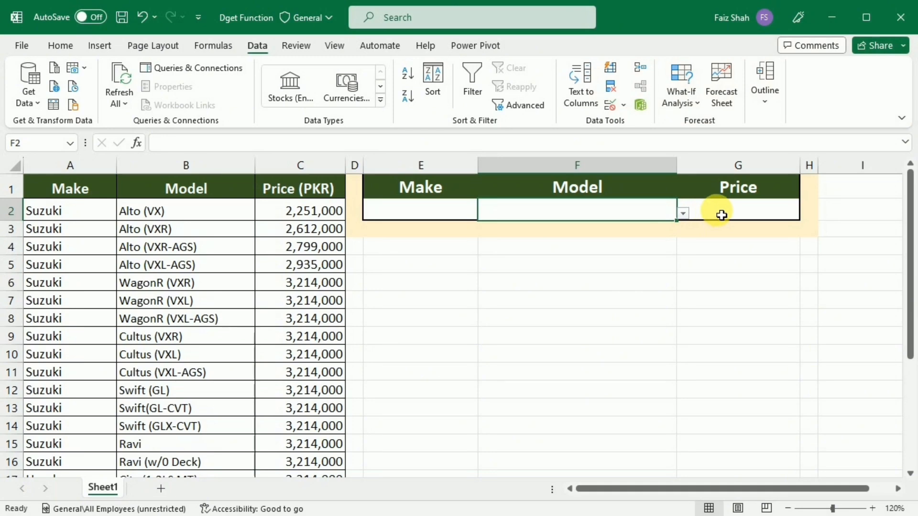
click(737, 210)
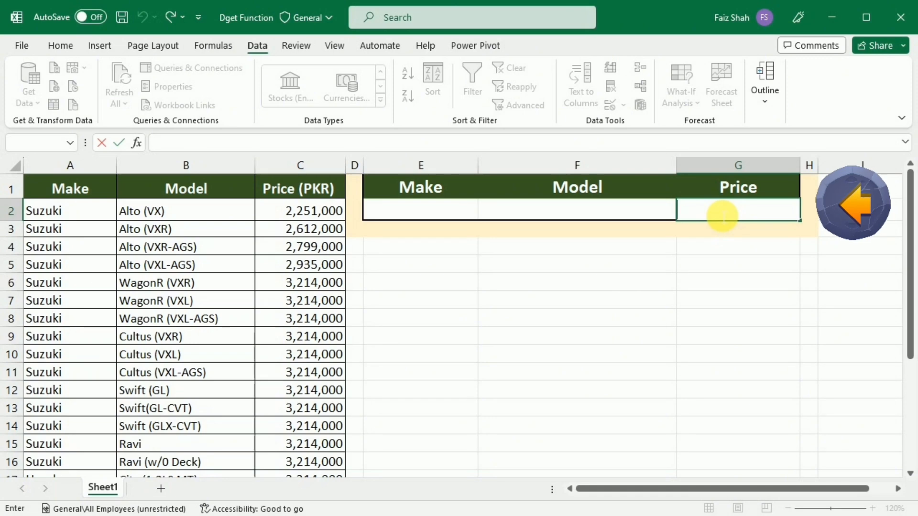
Enter =DGET(A1:C26,C1,F1:F2) in G2 using the Price (PKR) header as the field.
text(=d)
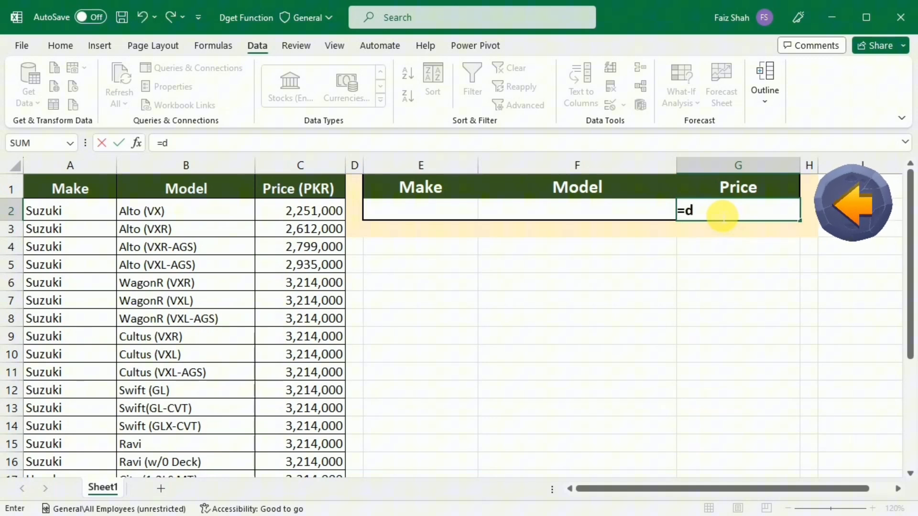
text(get)
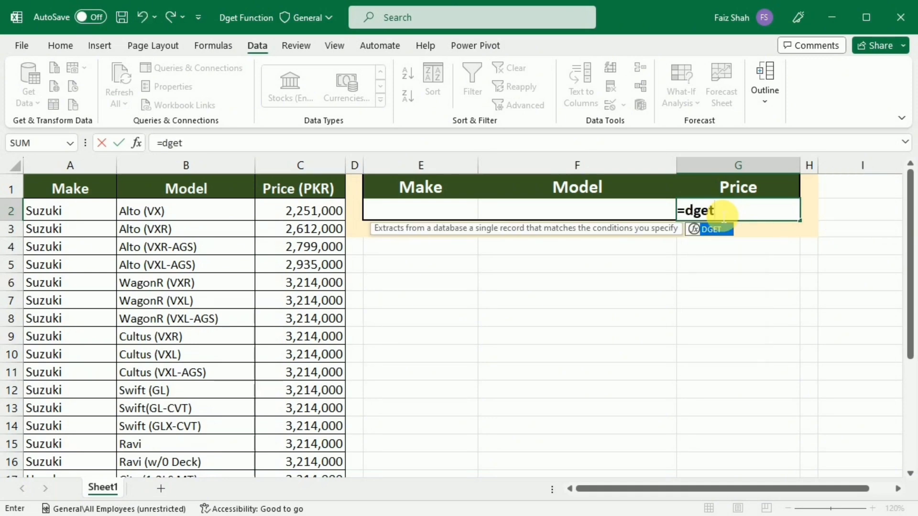
text(()
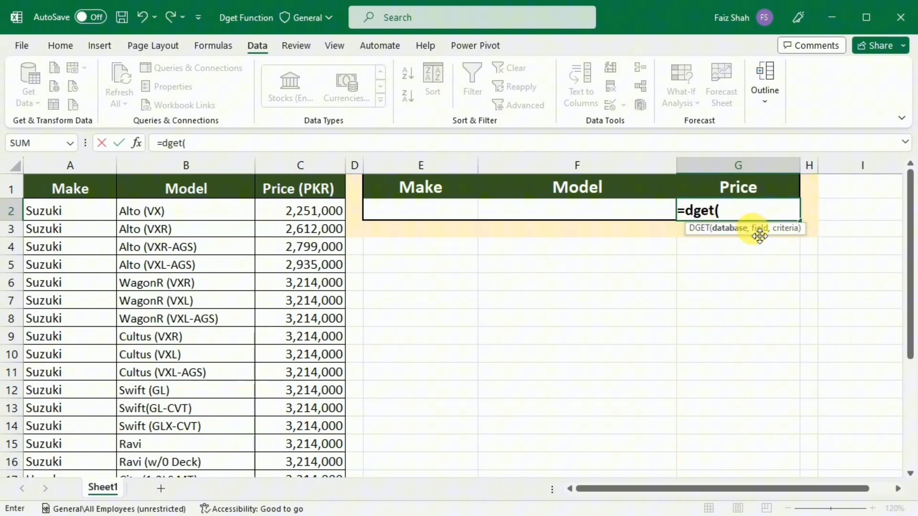
mouse_move(543, 261)
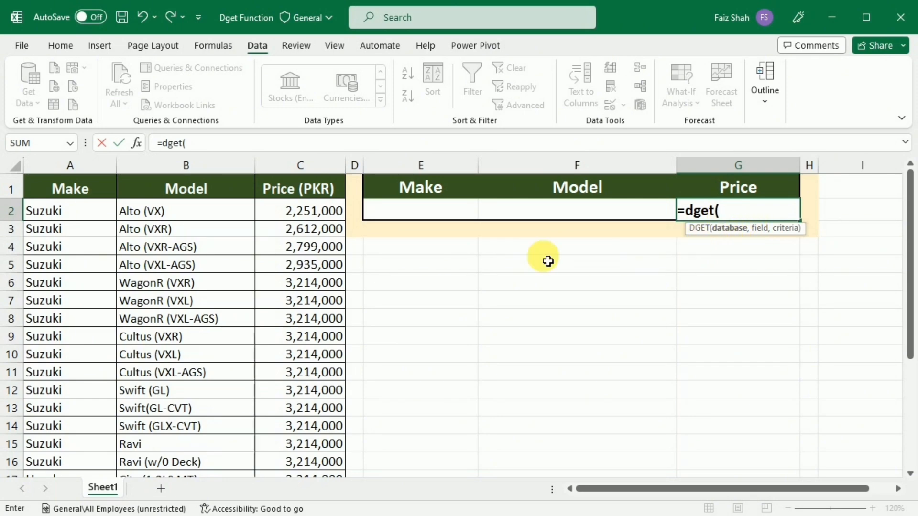
drag(70, 188, 300, 246)
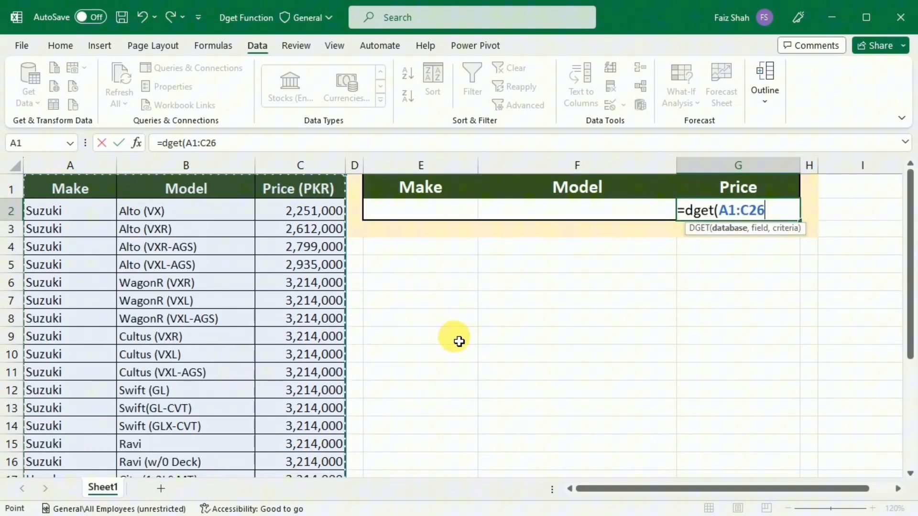
text(,)
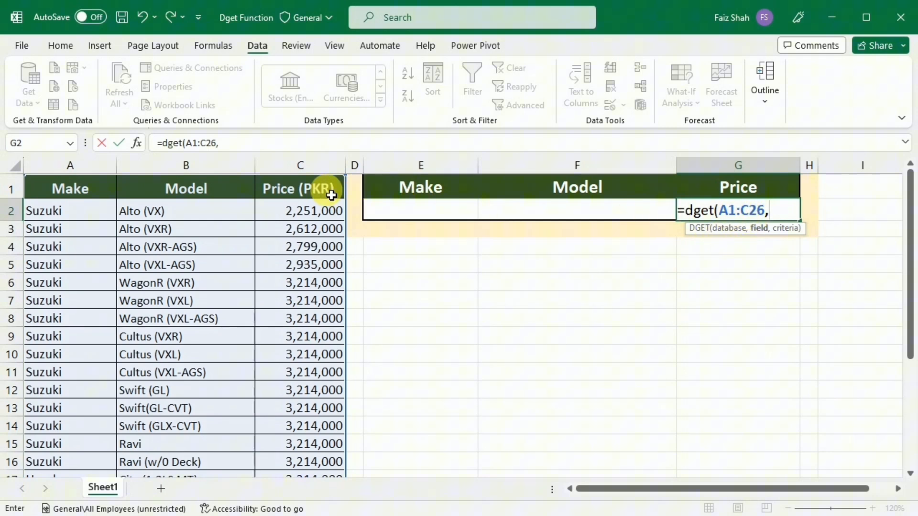
click(299, 187)
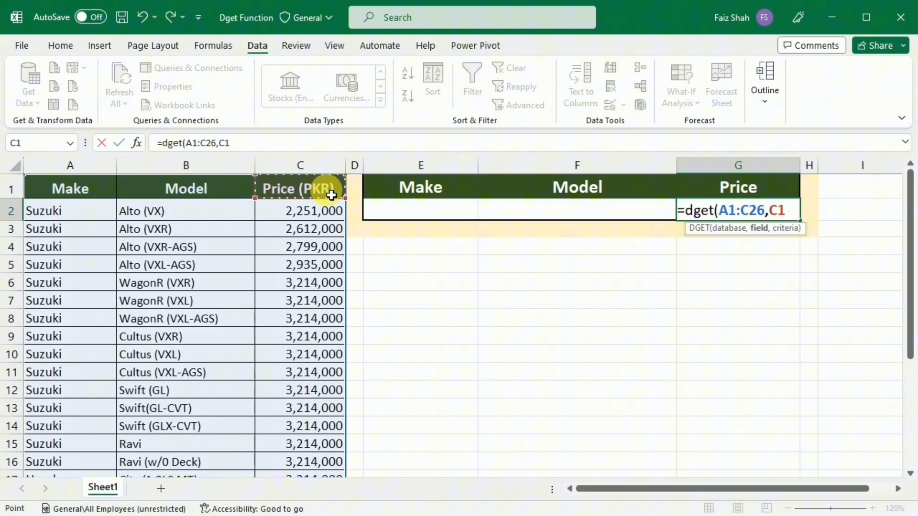
text(,)
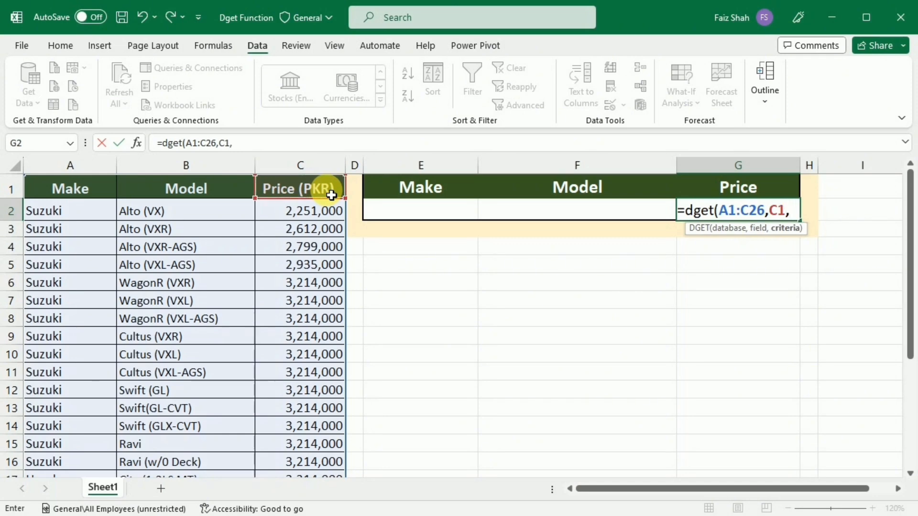
mouse_move(786, 236)
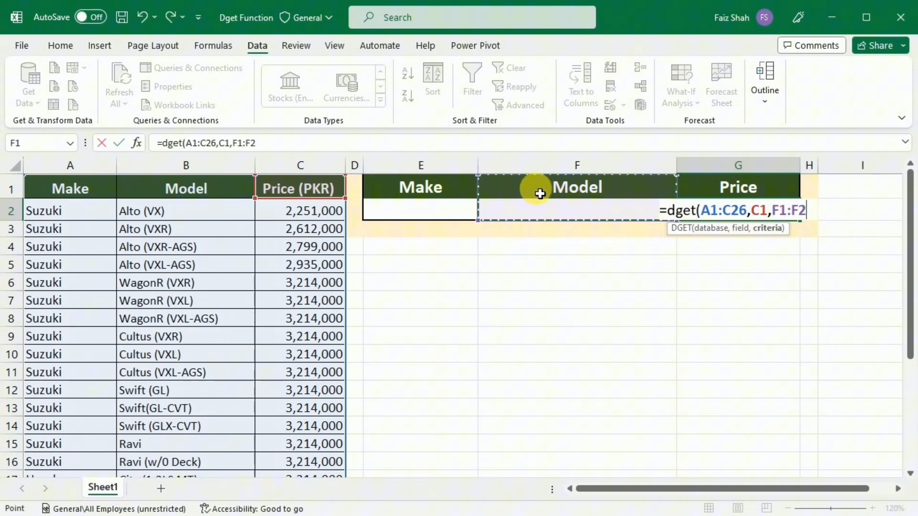
mouse_move(541, 206)
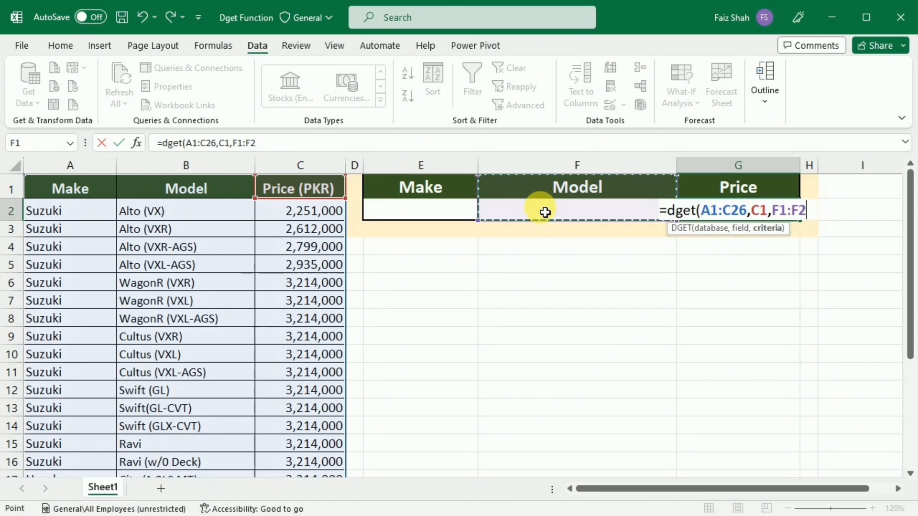
text())
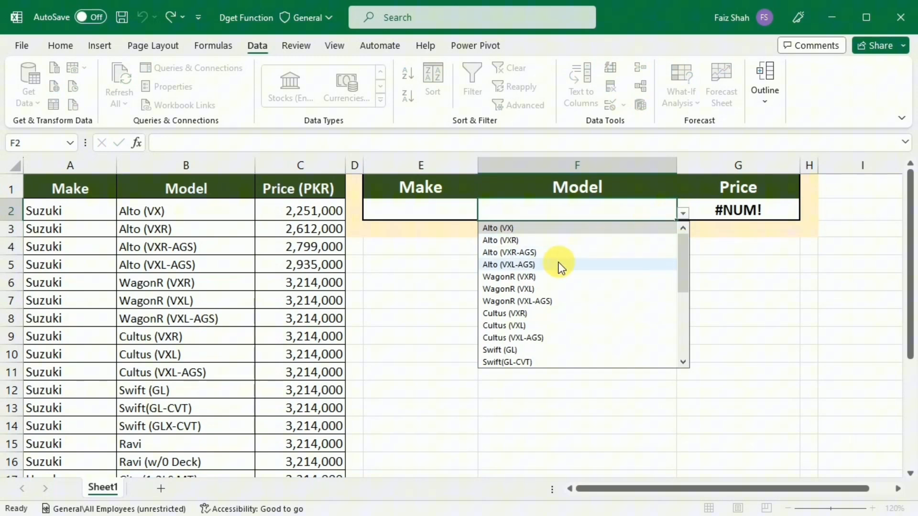
Pick Alto (VXL-AGS) then WagonR (VXL-AGS) in F2 so G2 returns Rs3,214,000.
click(508, 264)
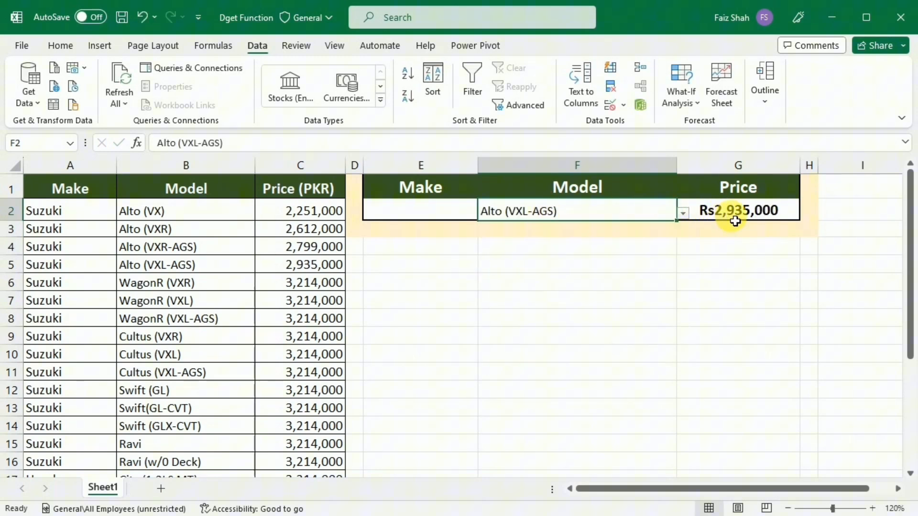
click(681, 213)
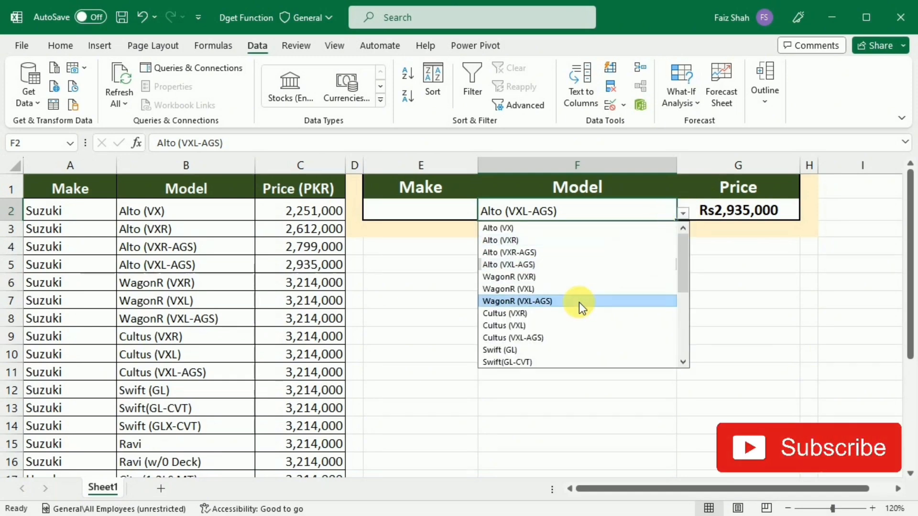
click(516, 301)
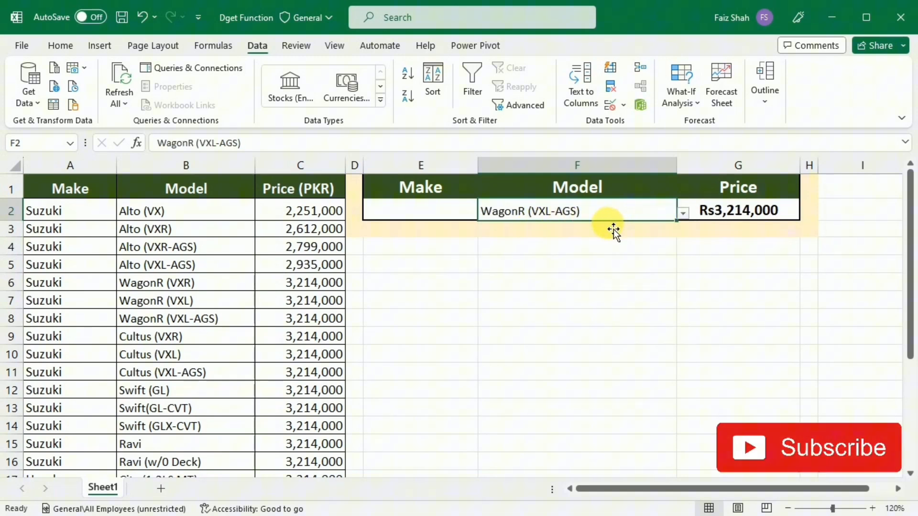
mouse_move(723, 213)
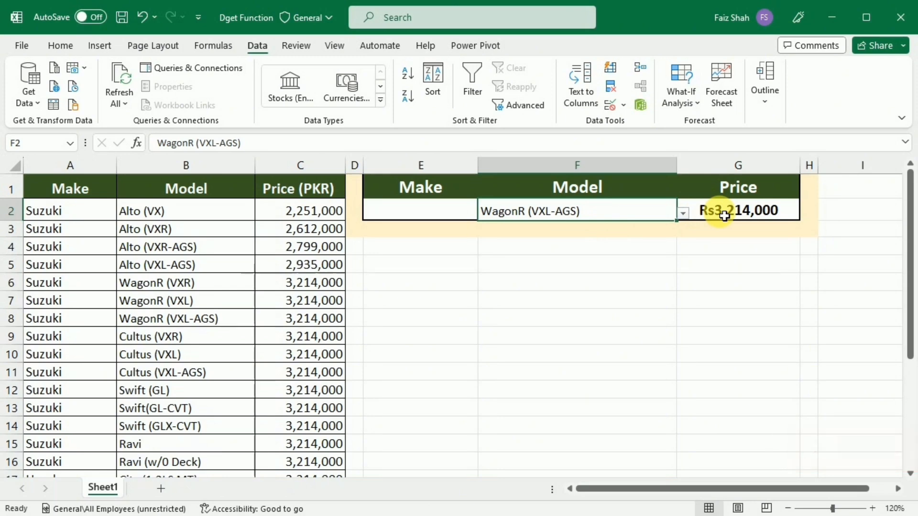
mouse_move(430, 219)
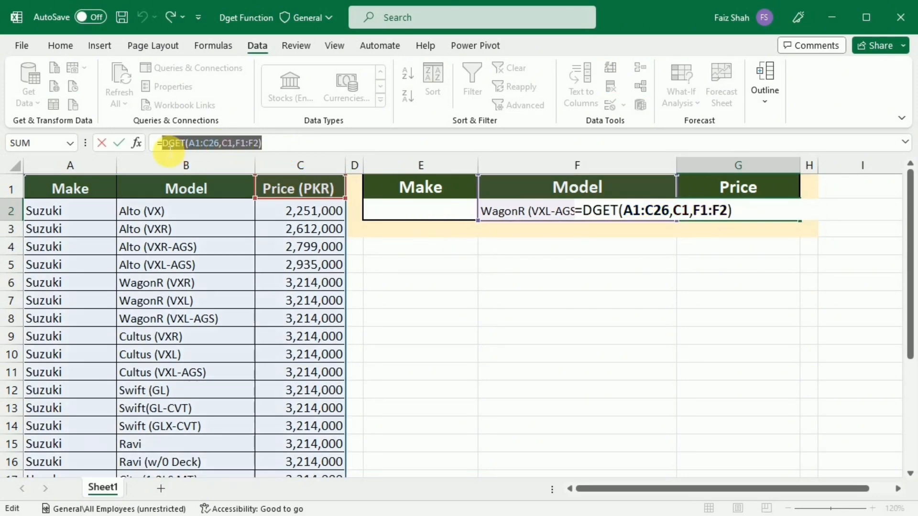
Copy the G2 DGET formula into E2 and point its field at the Make column, giving Suzuki.
key(ctrl+c)
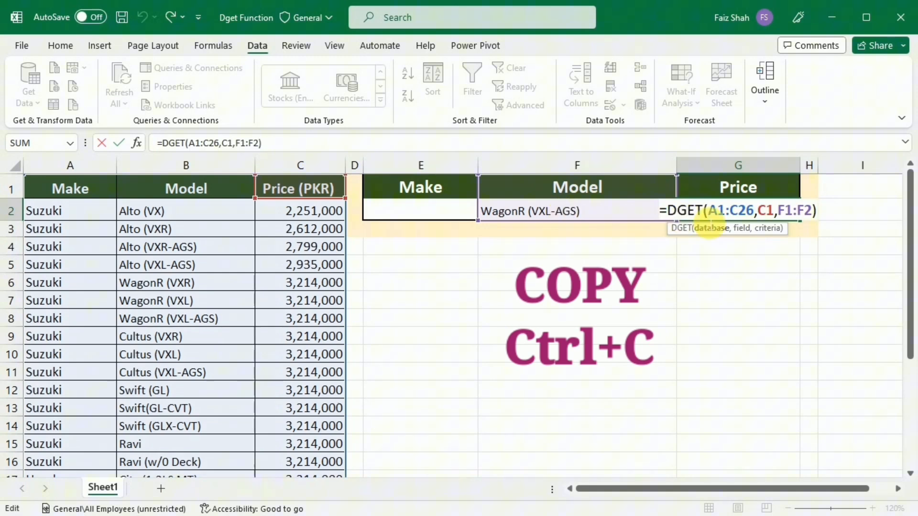
key(ctrl+c)
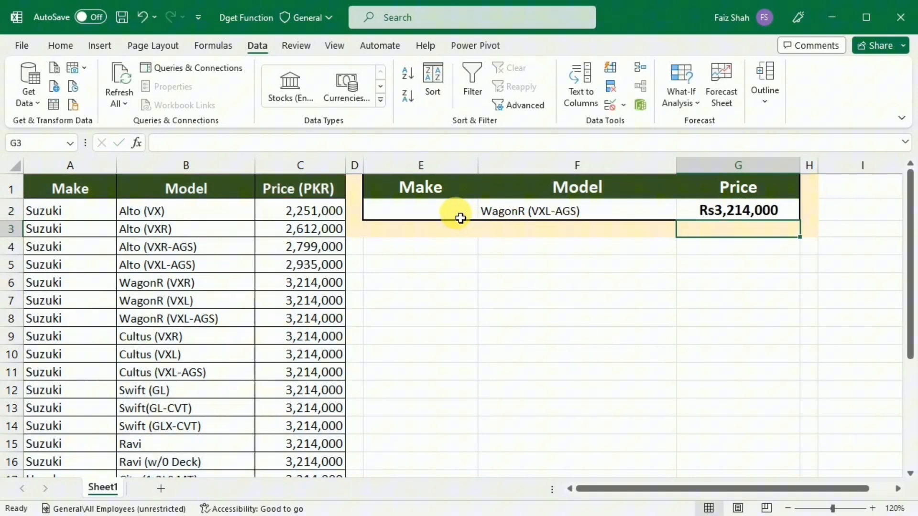
click(421, 210)
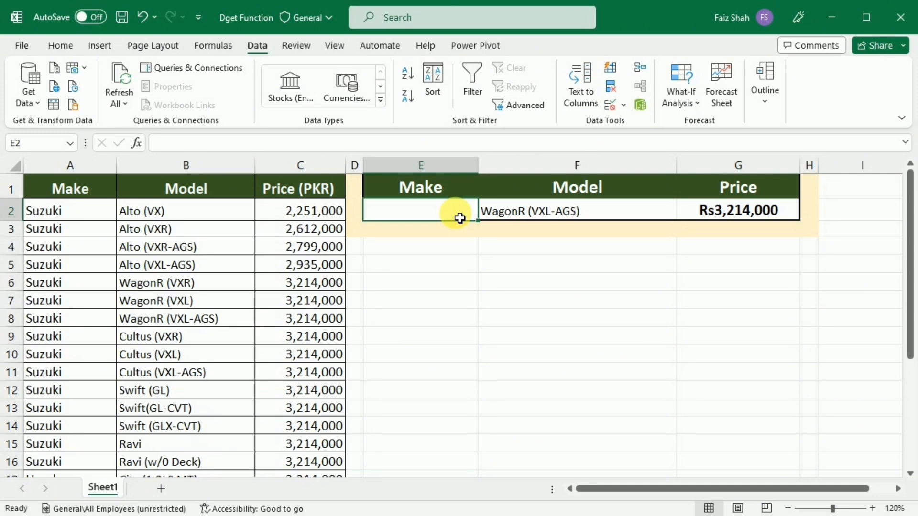
double_click(421, 210)
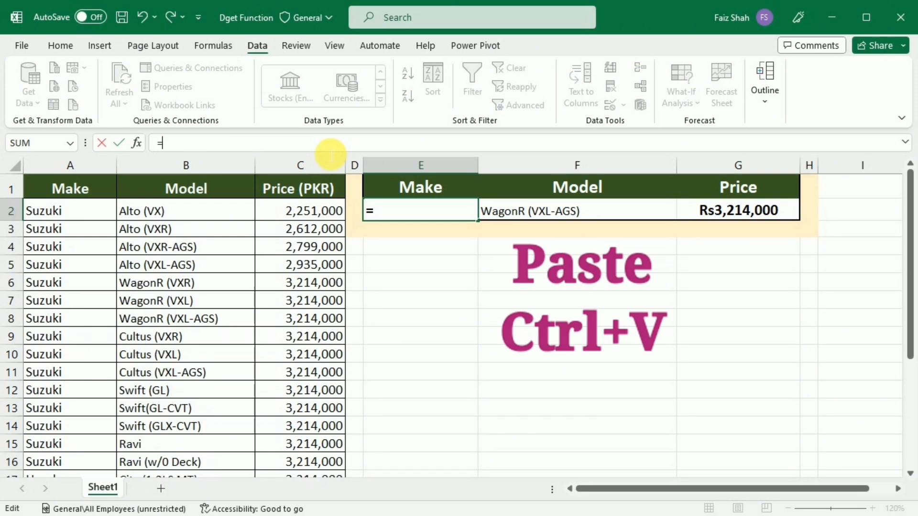
text(=DGET(A1:C26,C1,F1:F2))
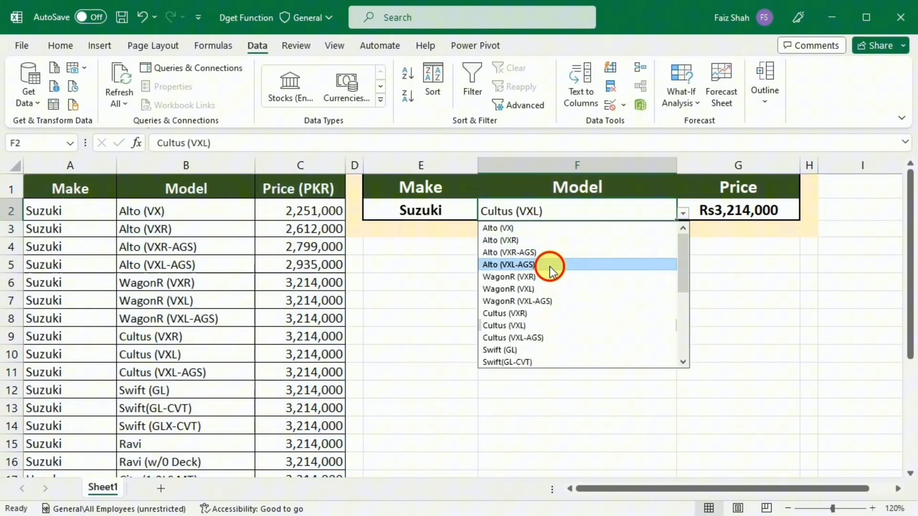
Switch F2 between Alto (VXL-AGS) and Aspire (1.5 LAS MT), ending on Alto with Suzuki, Rs2,935,000.
click(508, 264)
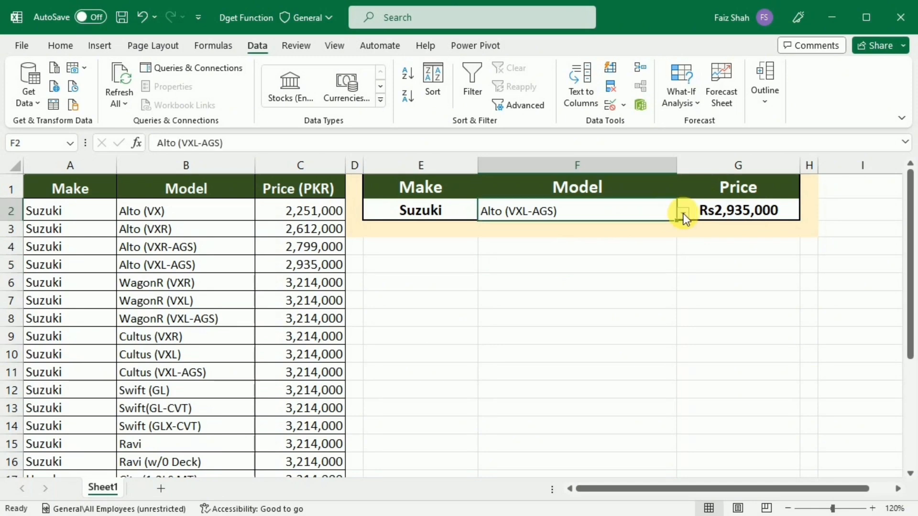
click(681, 211)
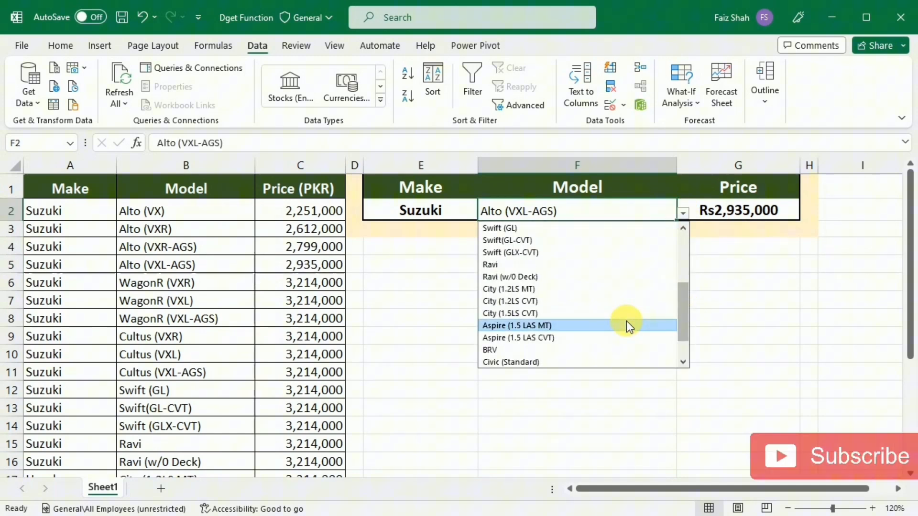
click(515, 325)
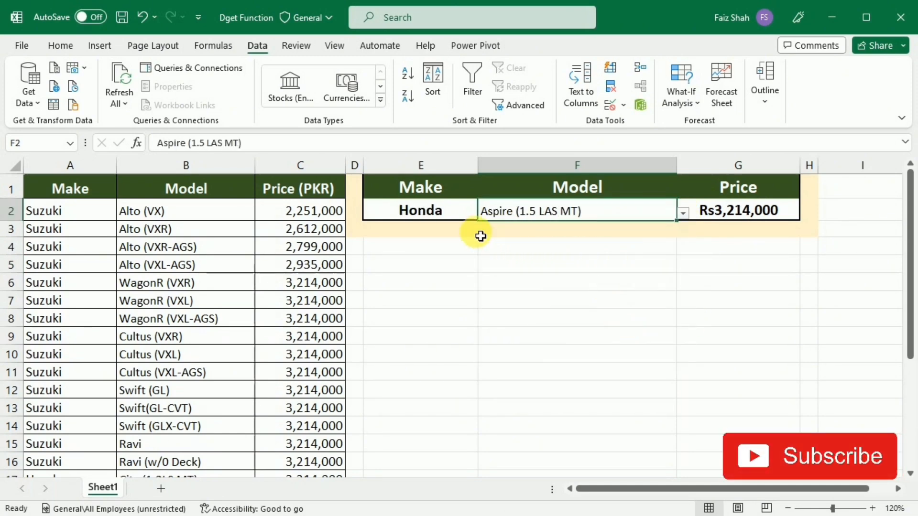
click(682, 212)
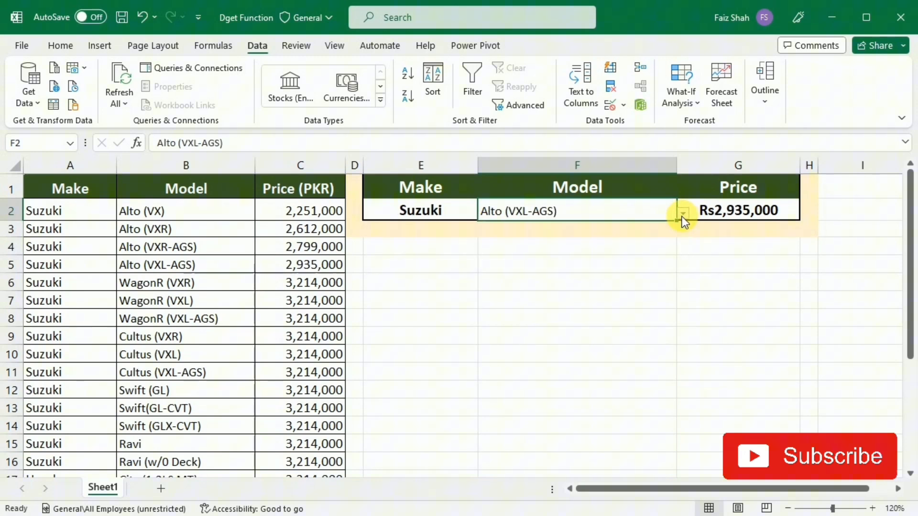